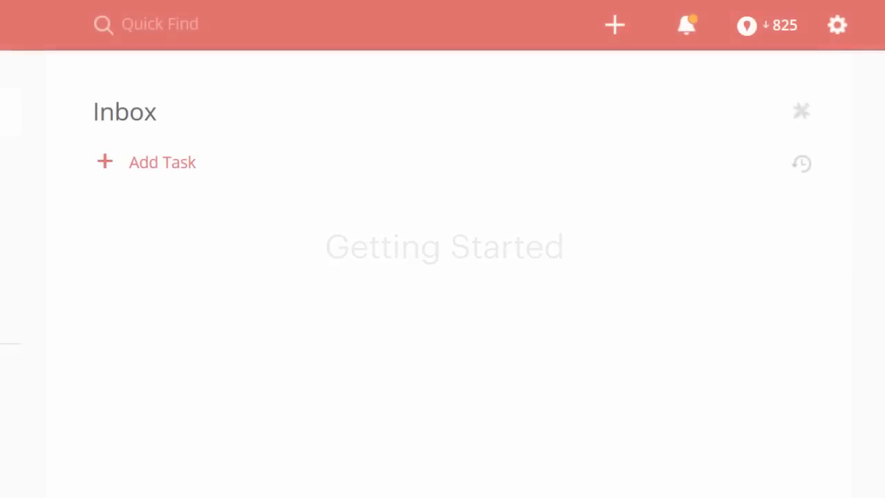
- Add a 'Staff Meeting' inbox task due Friday, Nov 27 at 3:00 PM
{"action": "left_click", "coordinate": [162, 162]}
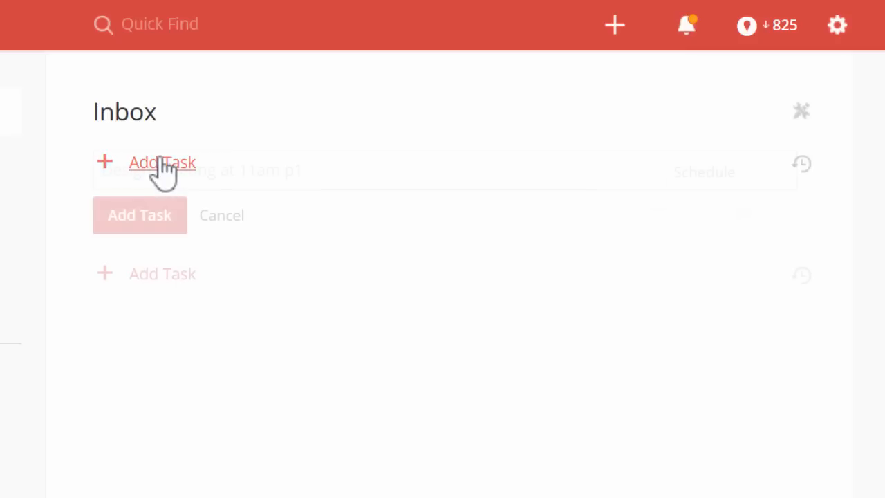
{"action": "type", "text": "Staff Meeting next Fri at"}
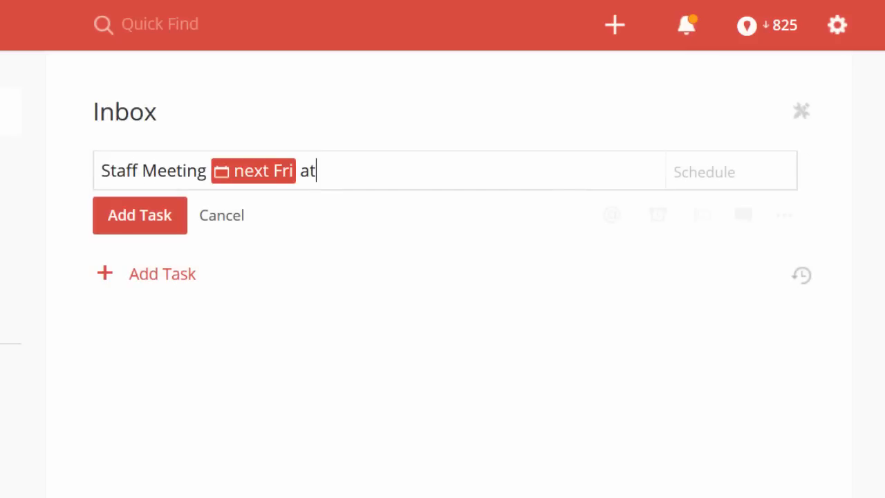
{"action": "type", "text": "3pm"}
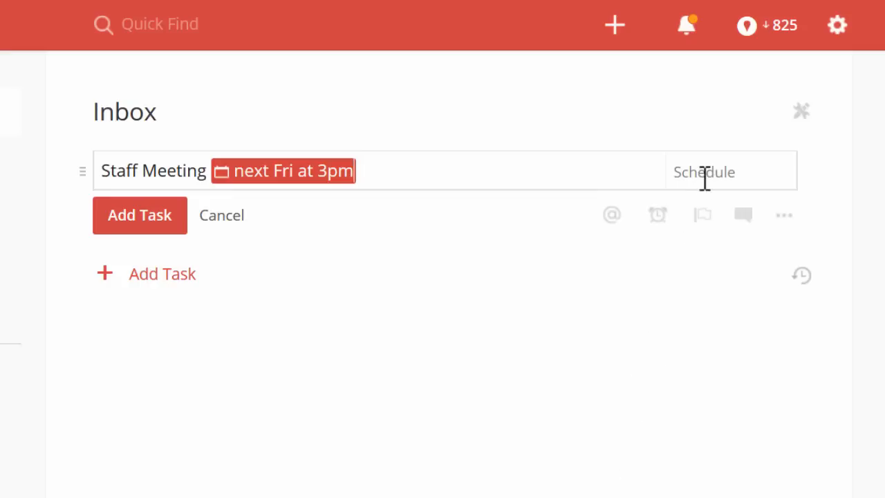
{"action": "left_click", "coordinate": [703, 171]}
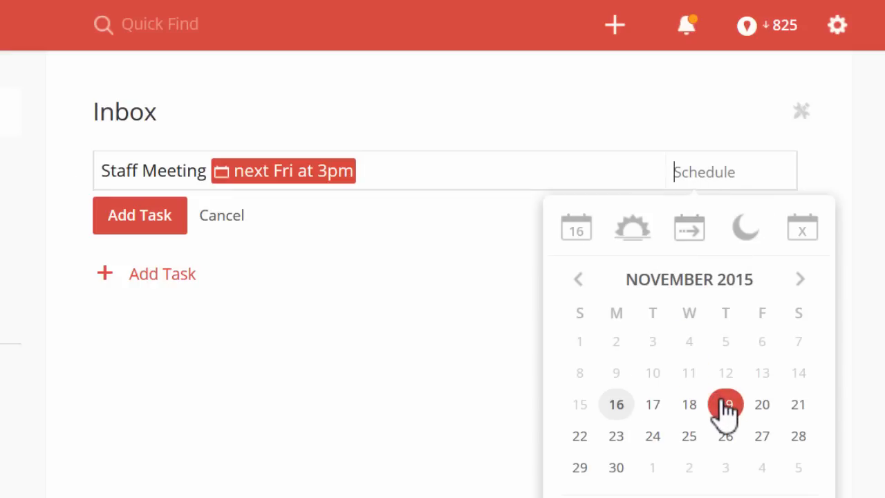
{"action": "left_click", "coordinate": [725, 404]}
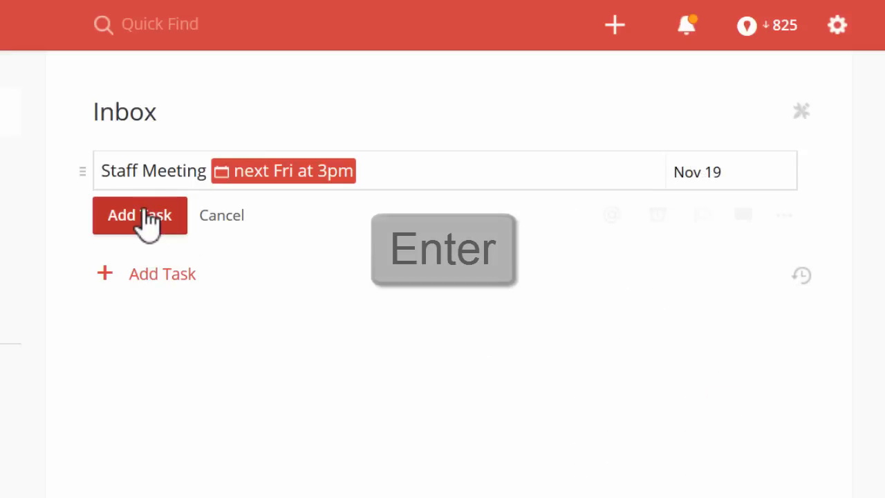
{"action": "left_click", "coordinate": [140, 215]}
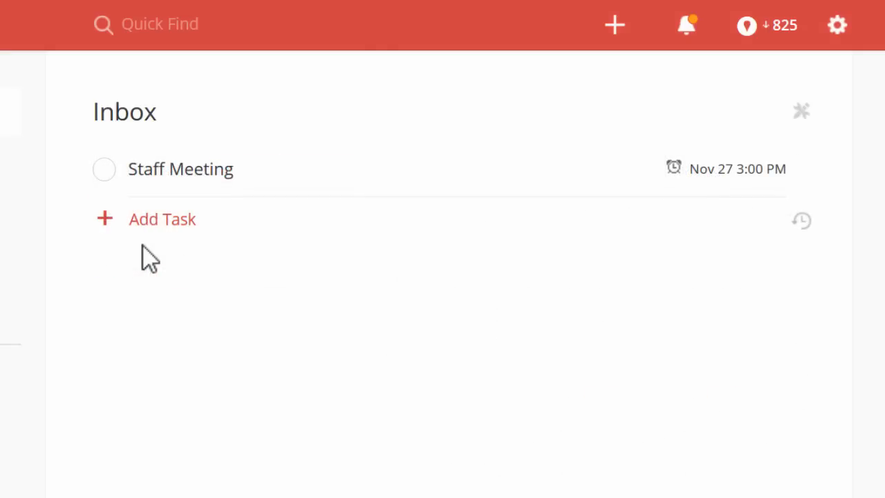
{"action": "mouse_move", "coordinate": [152, 228]}
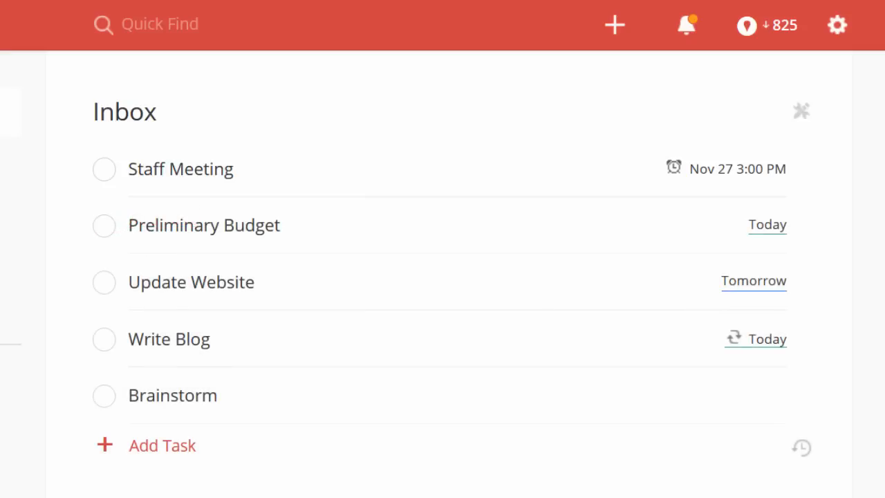
- Give the Preliminary Budget task the red Priority 1 flag
{"action": "left_click", "coordinate": [168, 339]}
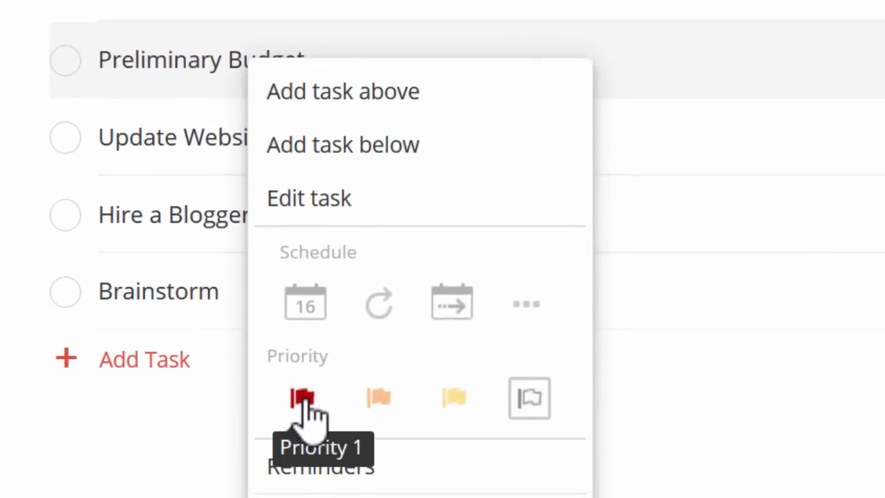
{"action": "left_click", "coordinate": [304, 398]}
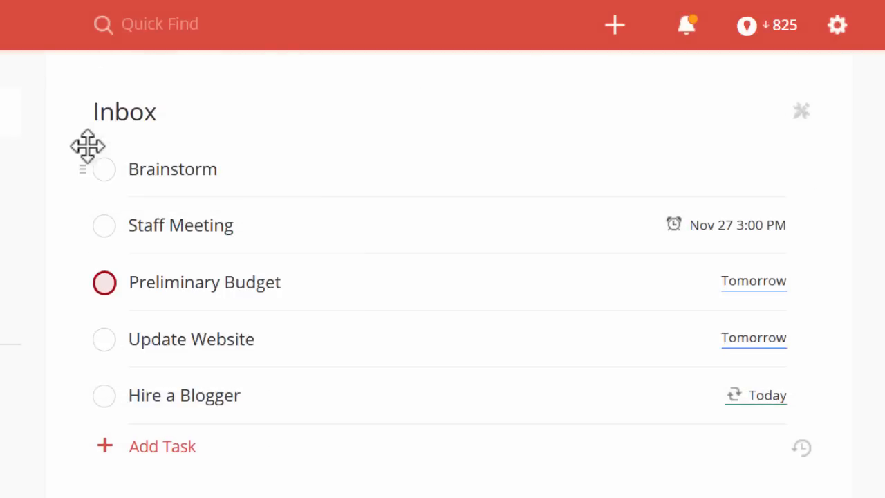
{"action": "mouse_move", "coordinate": [93, 166]}
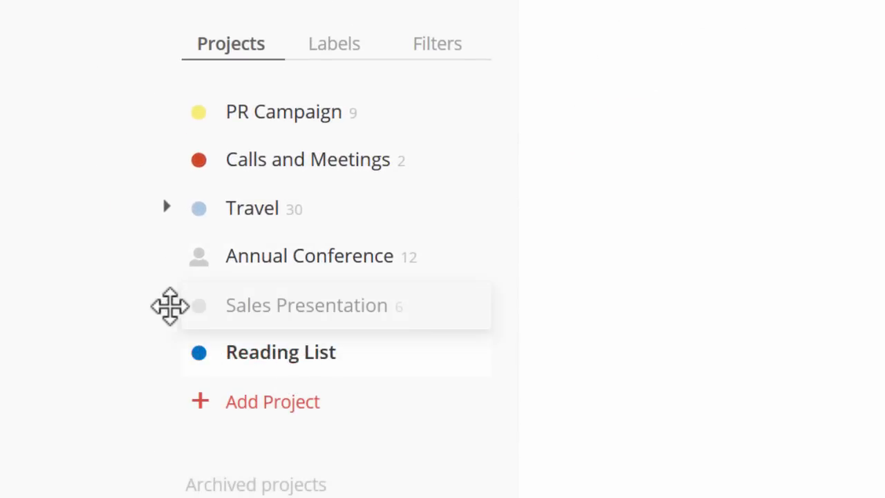
- Place Sales Presentation above PR Campaign and show its project options menu
{"action": "left_click_drag", "start_coordinate": [170, 305], "coordinate": [169, 112]}
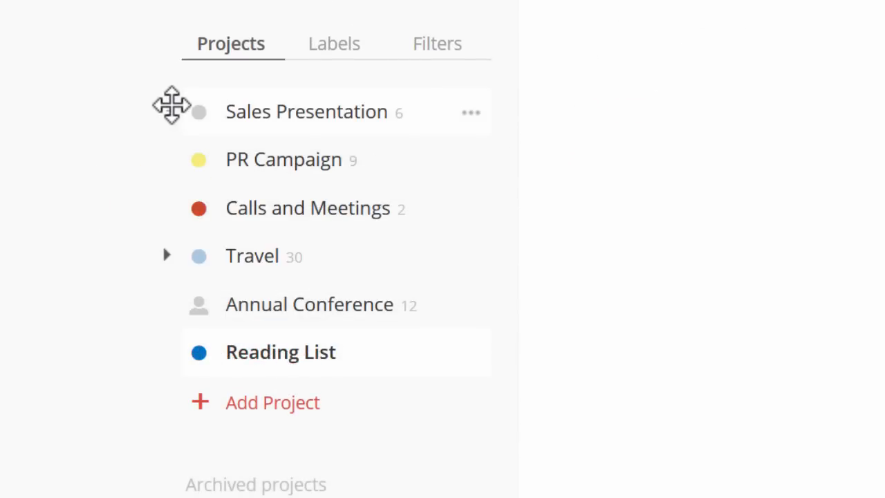
{"action": "left_click", "coordinate": [470, 112]}
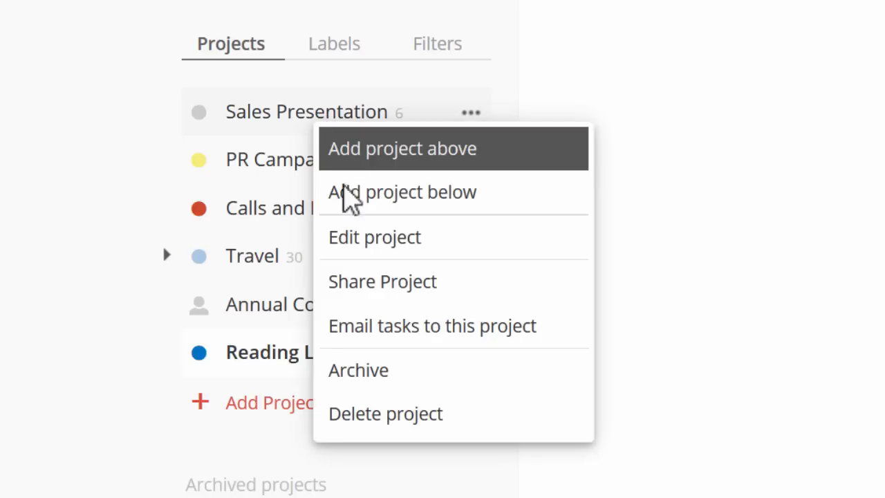
{"action": "mouse_move", "coordinate": [383, 281]}
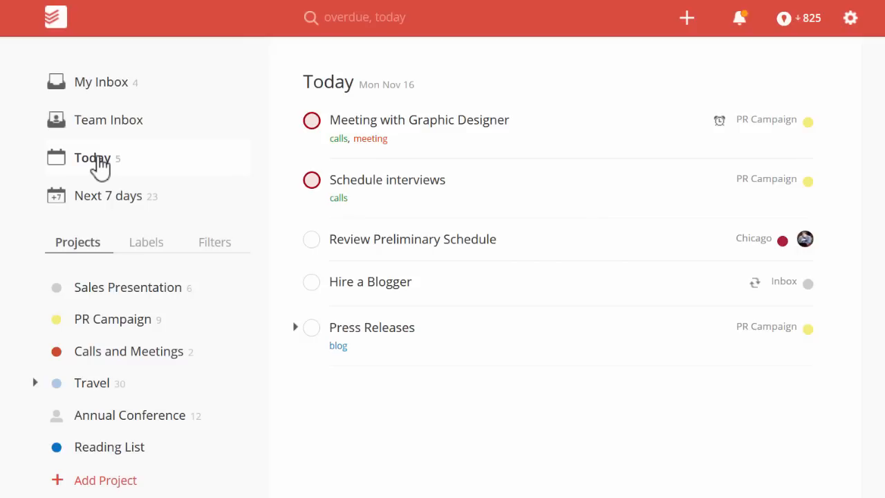
- View Next 7 days, open PR Campaign, and search for 'call'
{"action": "left_click", "coordinate": [108, 195]}
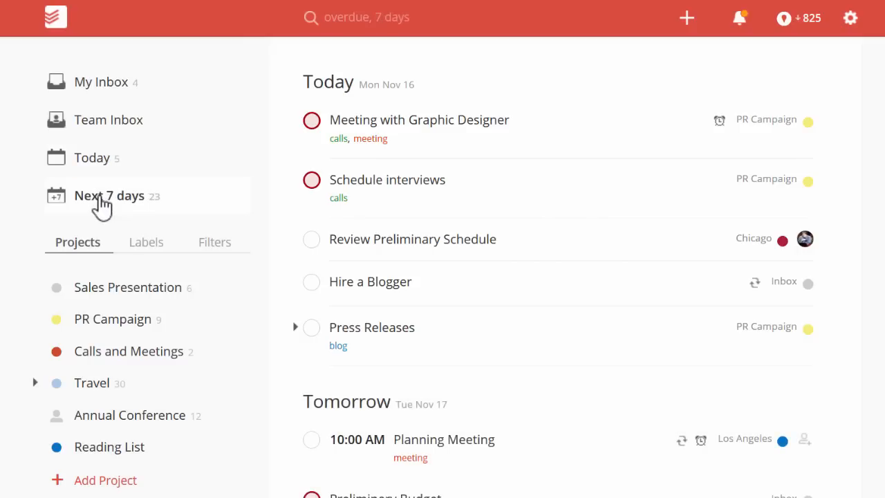
{"action": "left_click", "coordinate": [112, 319]}
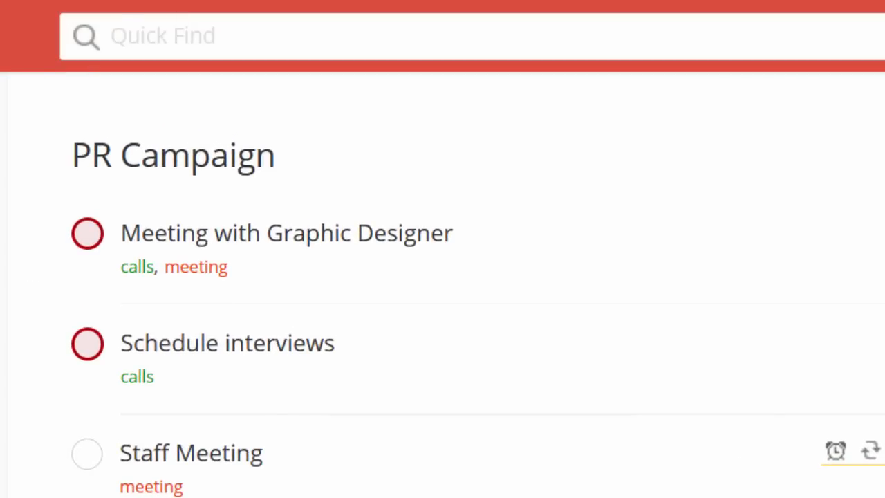
{"action": "type", "text": "call"}
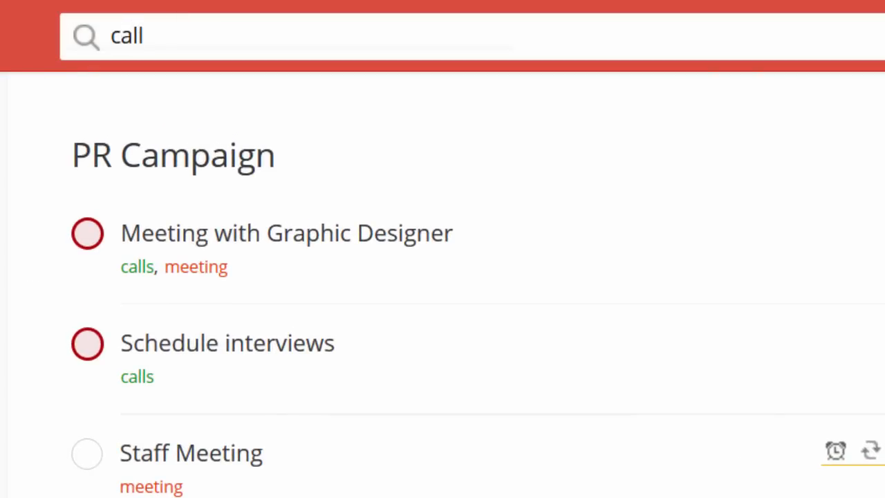